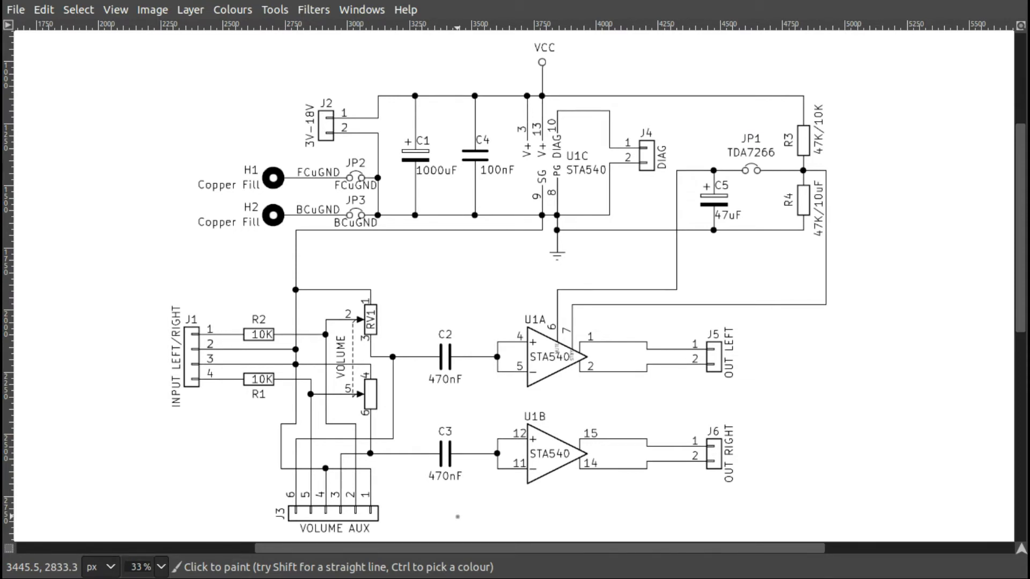
{"action": "mouse_move", "coordinate": [611, 488]}
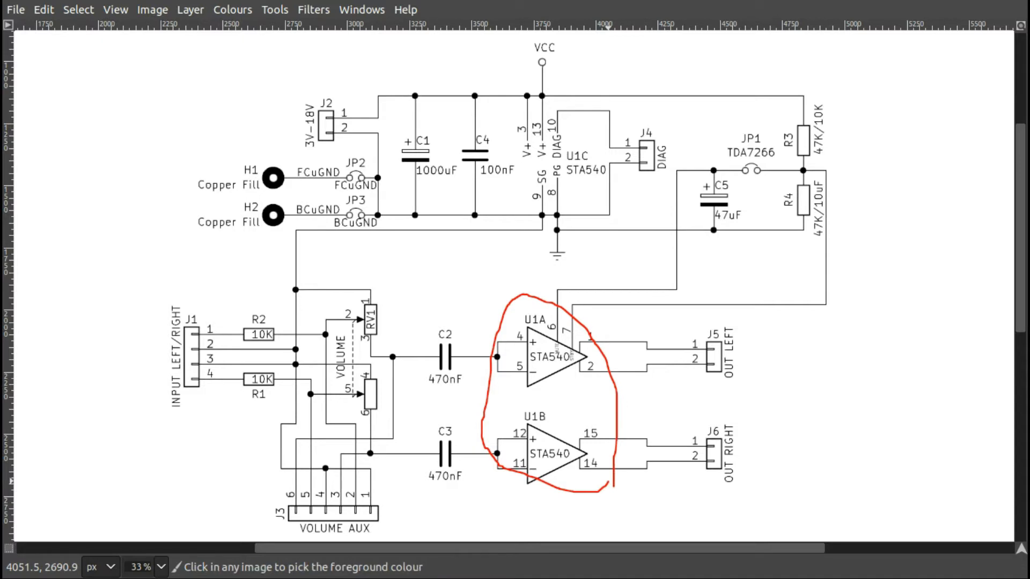
Undo the red circles around the amplifier channels and the red marks on R3 and R4.
{"action": "key", "text": "ctrl+z"}
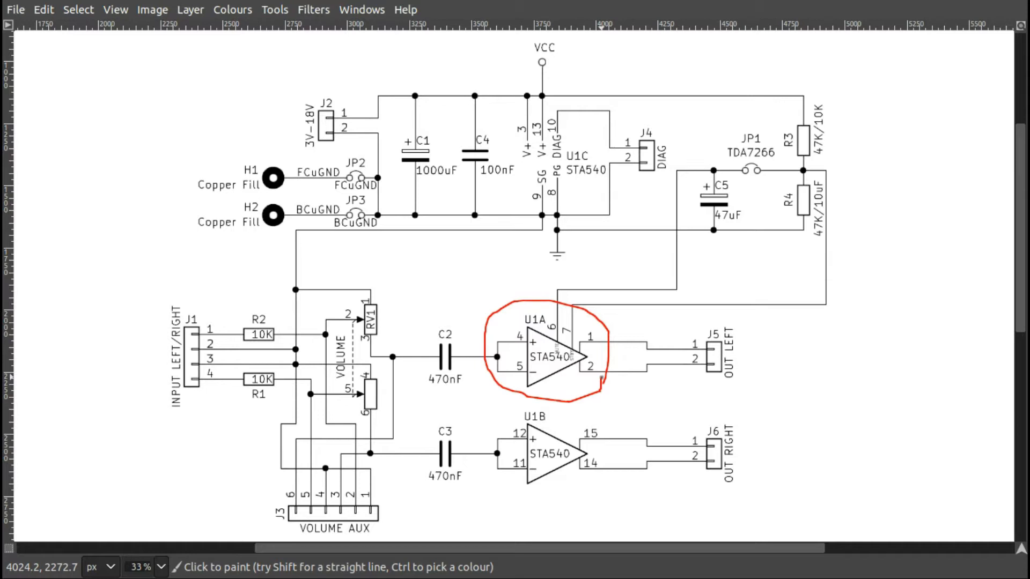
{"action": "key", "text": "ctrl+z"}
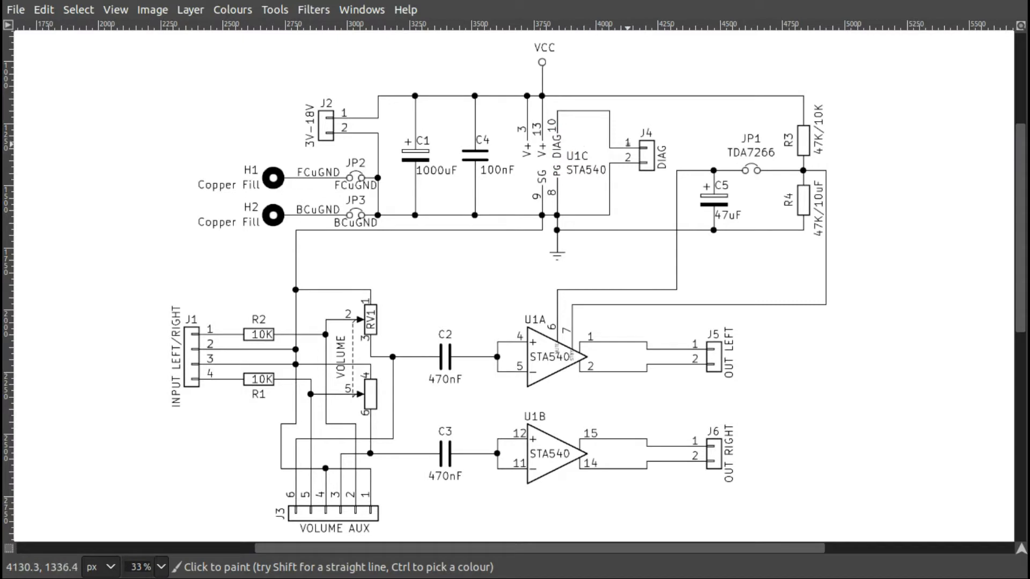
{"action": "mouse_move", "coordinate": [678, 163]}
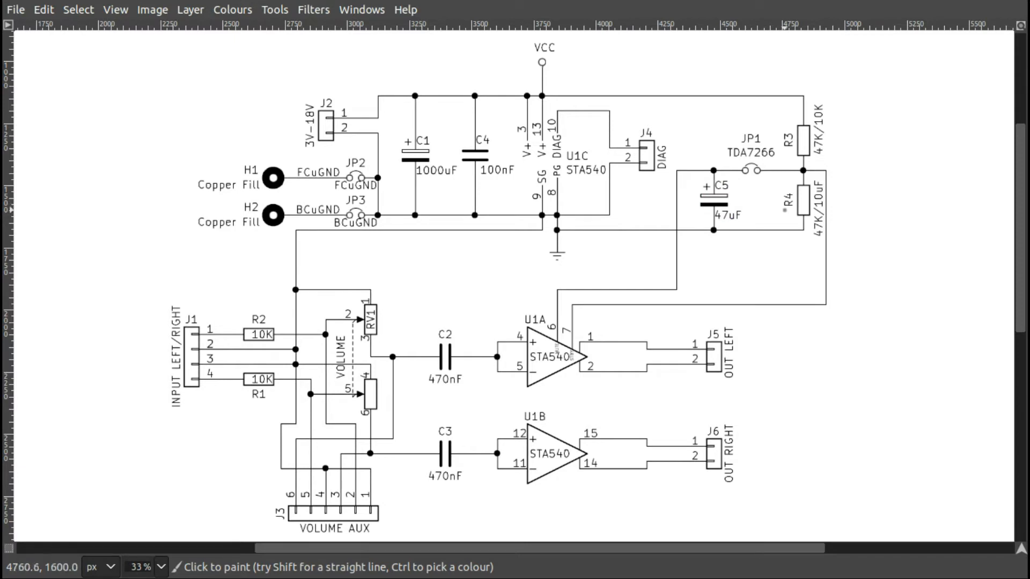
{"action": "left_click", "coordinate": [814, 226]}
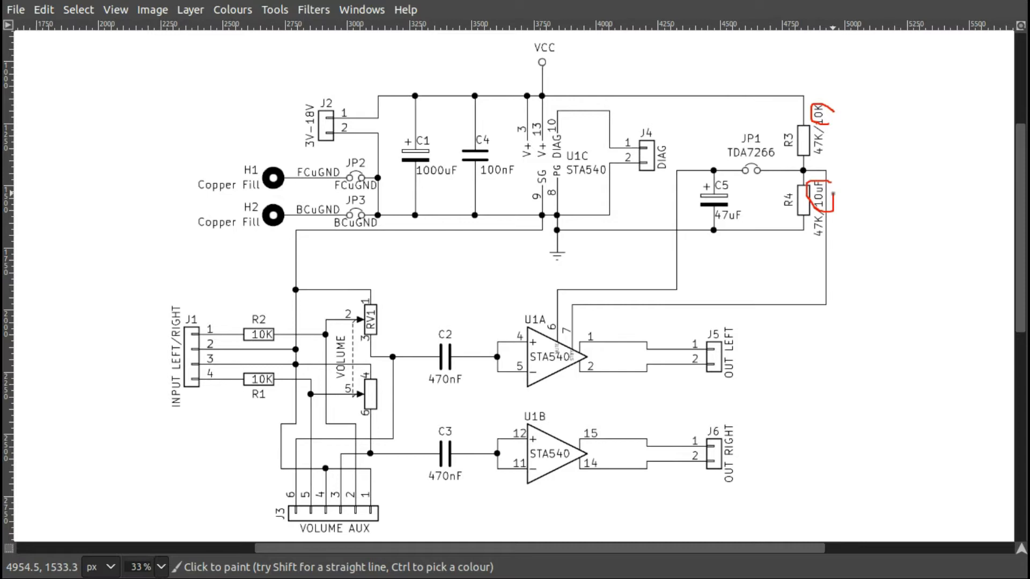
{"action": "key", "text": "ctrl+z"}
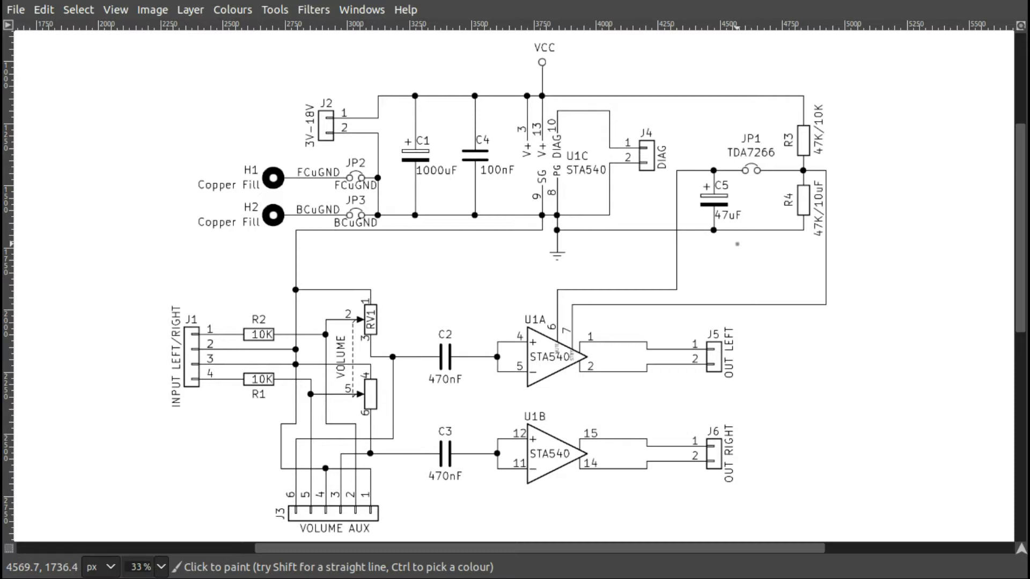
{"action": "mouse_move", "coordinate": [662, 243]}
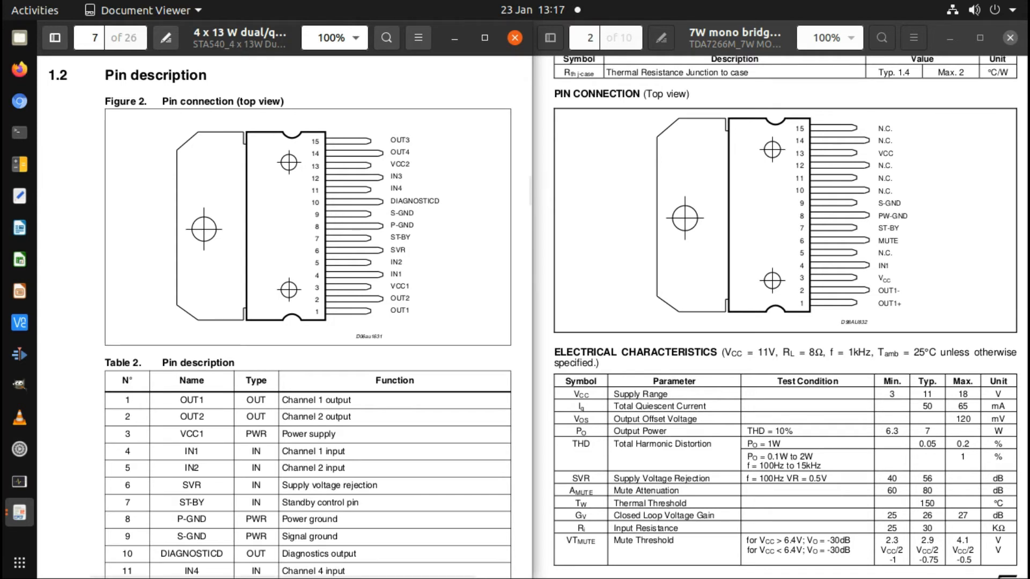
Highlight OUT3 and neighbouring pin labels in the STA540 and TDA7266M pinouts.
{"action": "double_click", "coordinate": [400, 140]}
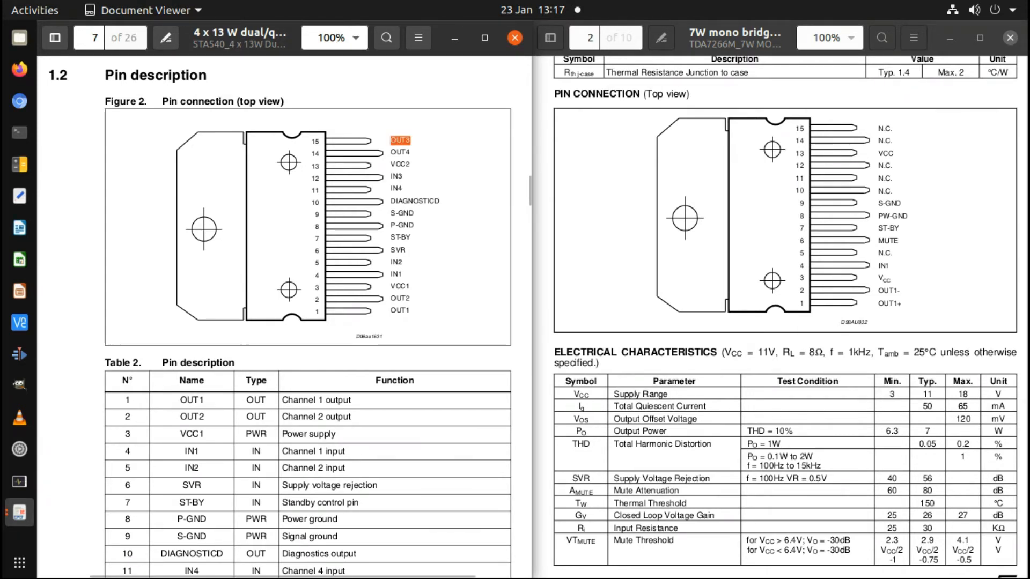
{"action": "mouse_move", "coordinate": [407, 166]}
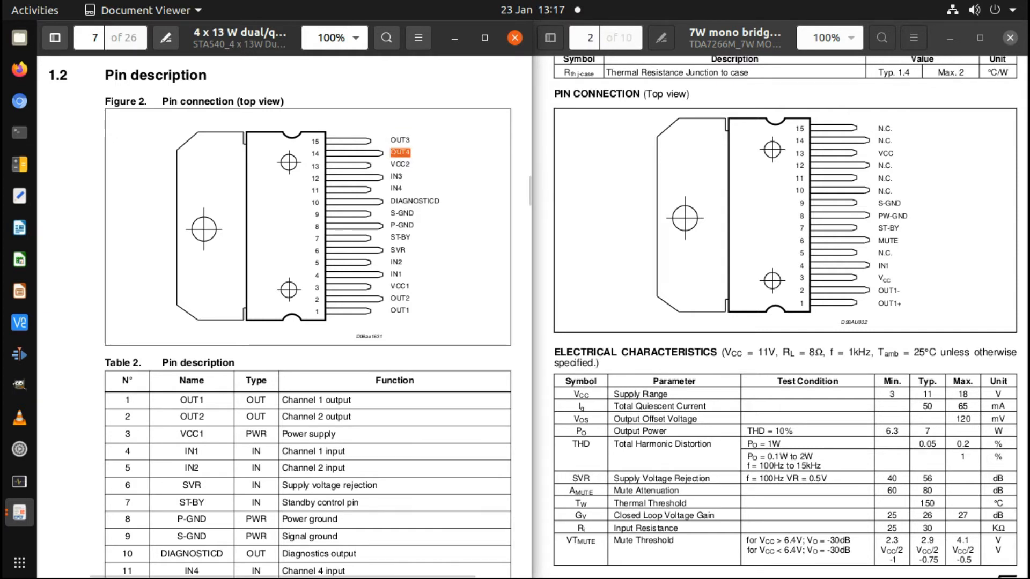
{"action": "left_click", "coordinate": [399, 152]}
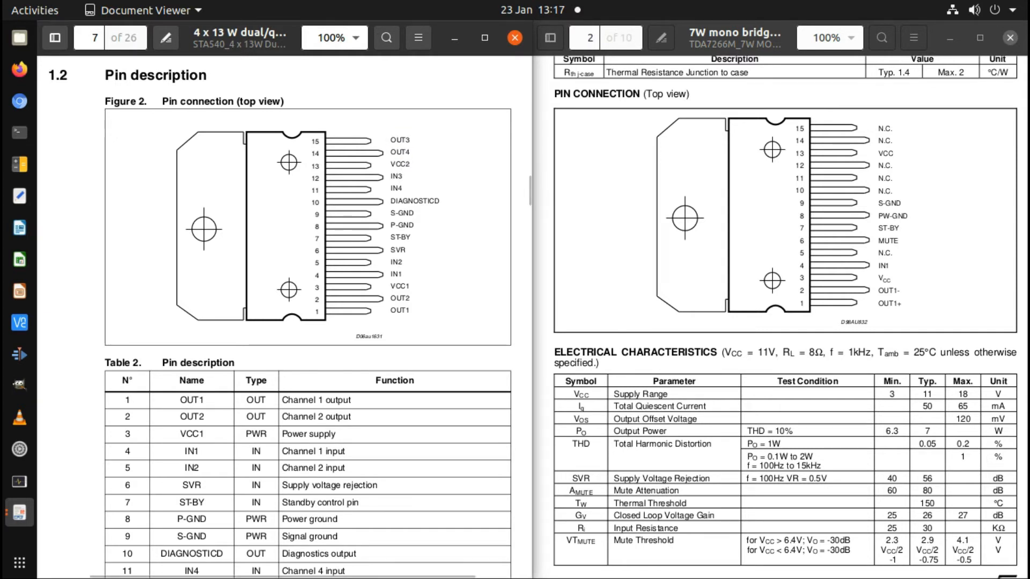
{"action": "double_click", "coordinate": [395, 189]}
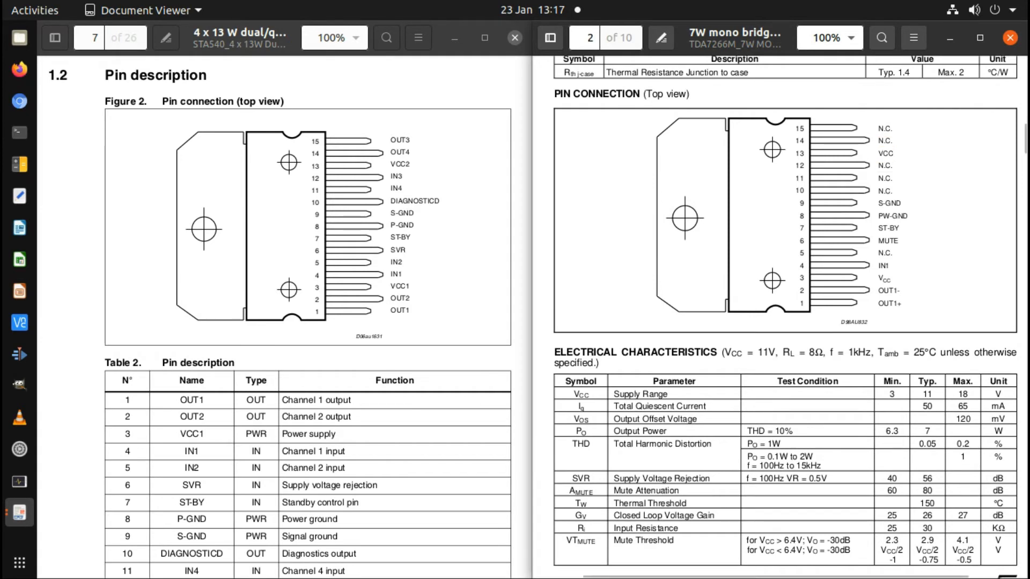
{"action": "double_click", "coordinate": [885, 178]}
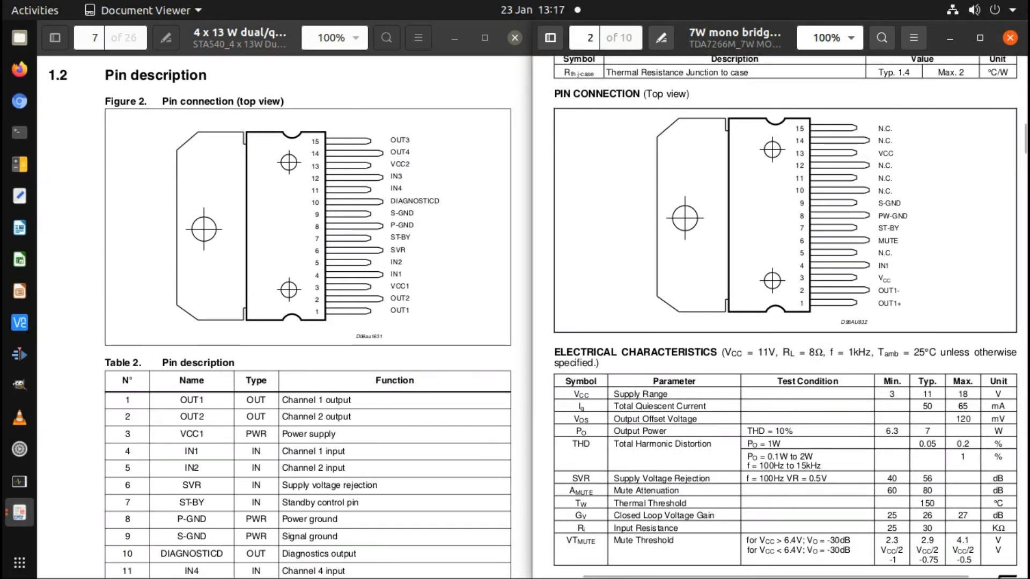
Select the S-GND pin name in both the STA540 and TDA7266M pinouts.
{"action": "double_click", "coordinate": [401, 215]}
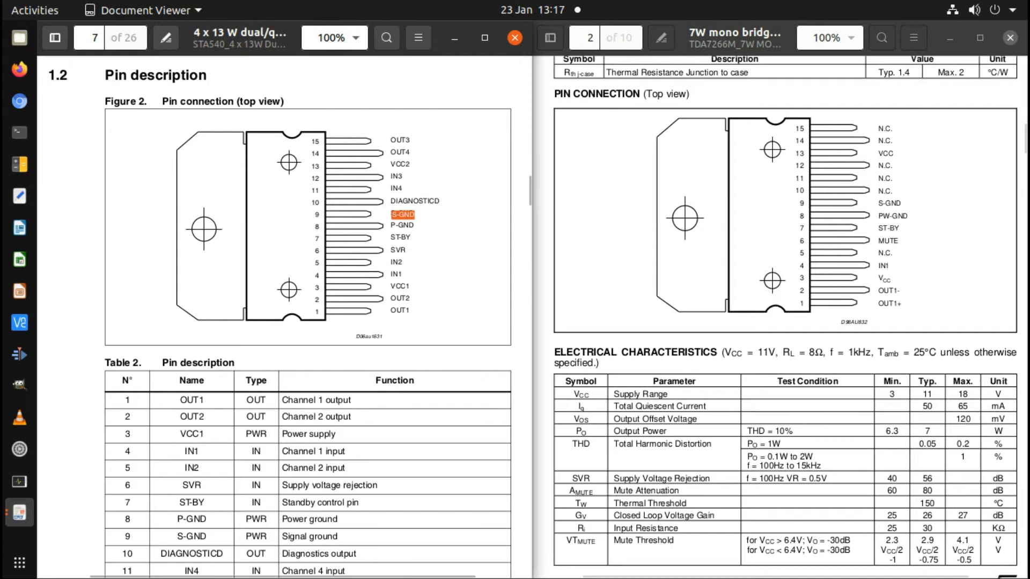
{"action": "left_click", "coordinate": [888, 203]}
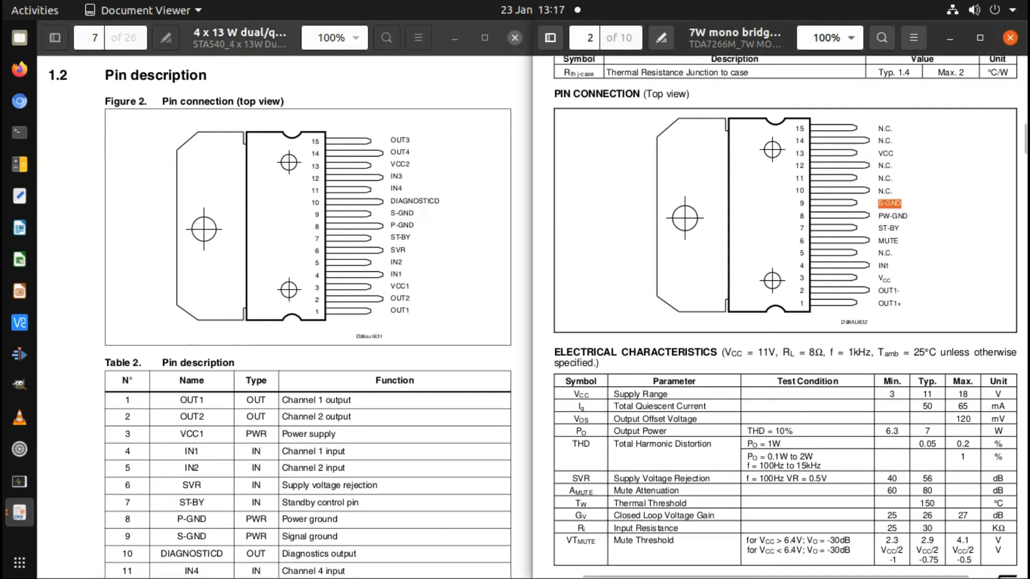
{"action": "left_click", "coordinate": [892, 216]}
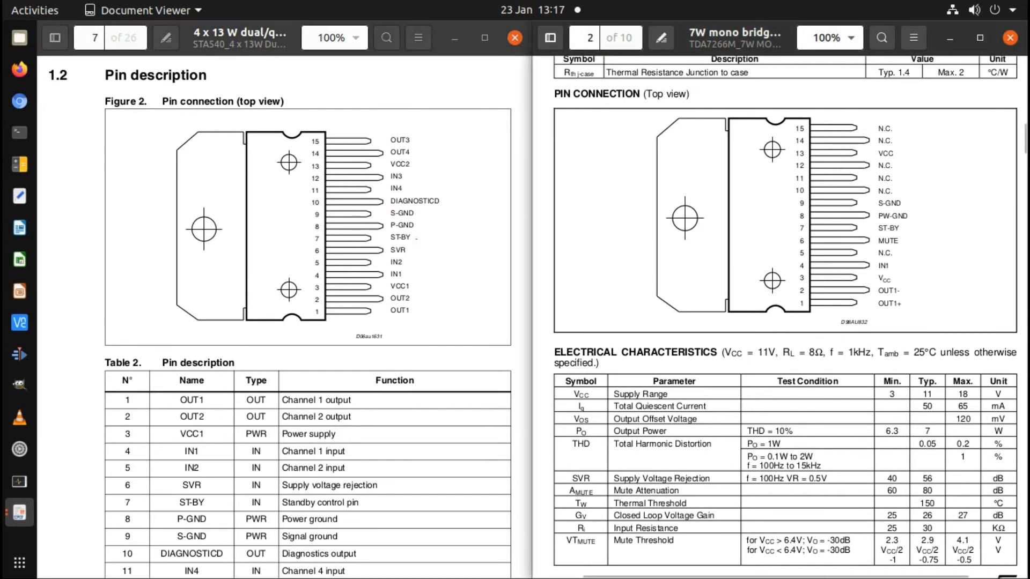
{"action": "double_click", "coordinate": [888, 228]}
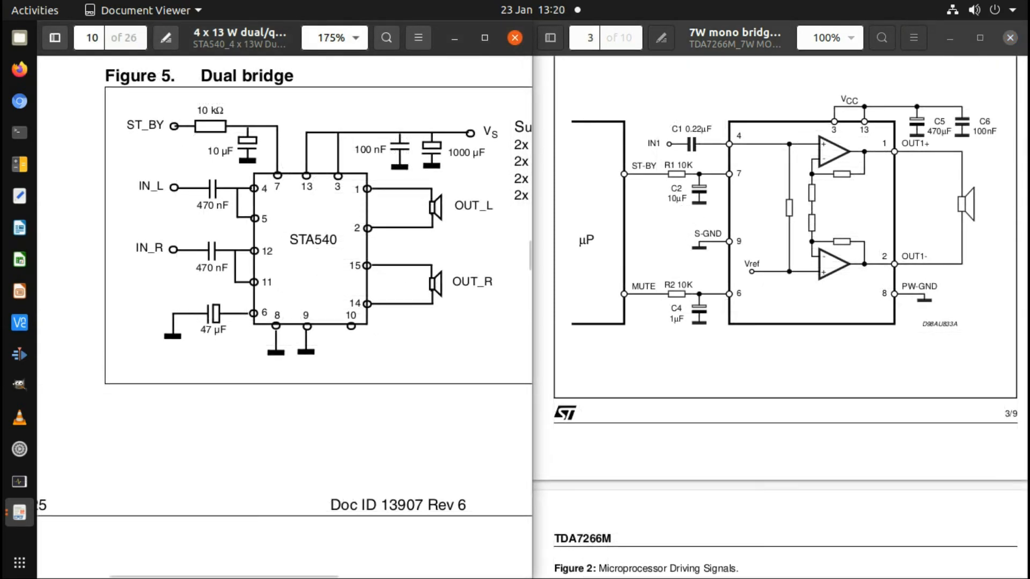
{"action": "double_click", "coordinate": [457, 154]}
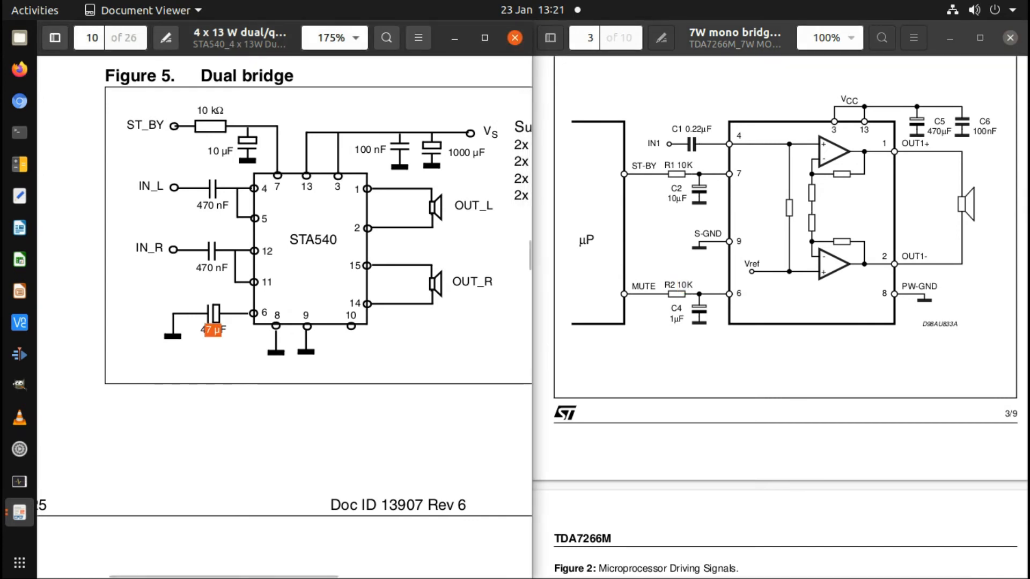
{"action": "left_click", "coordinate": [264, 283]}
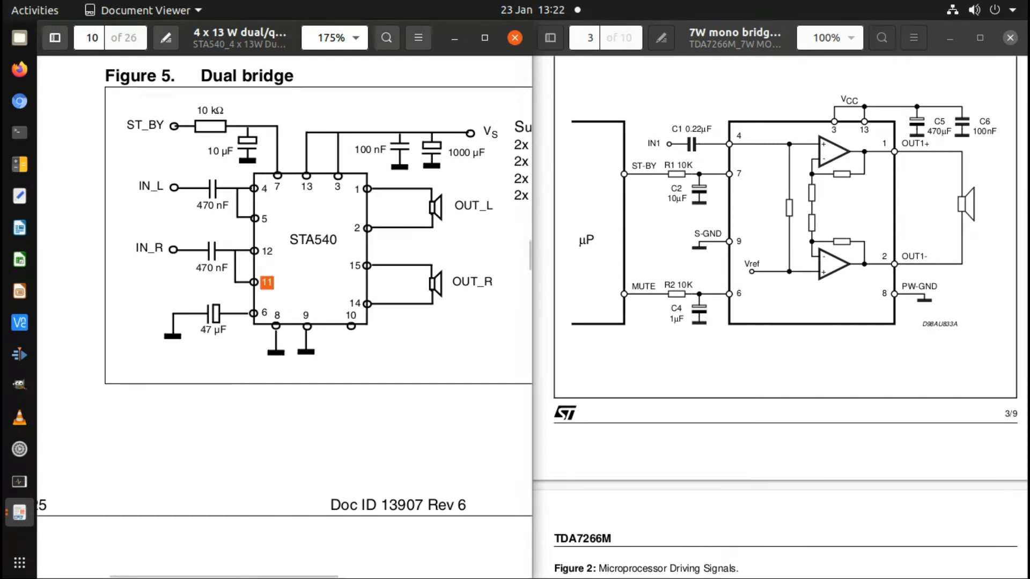
{"action": "left_click", "coordinate": [266, 282]}
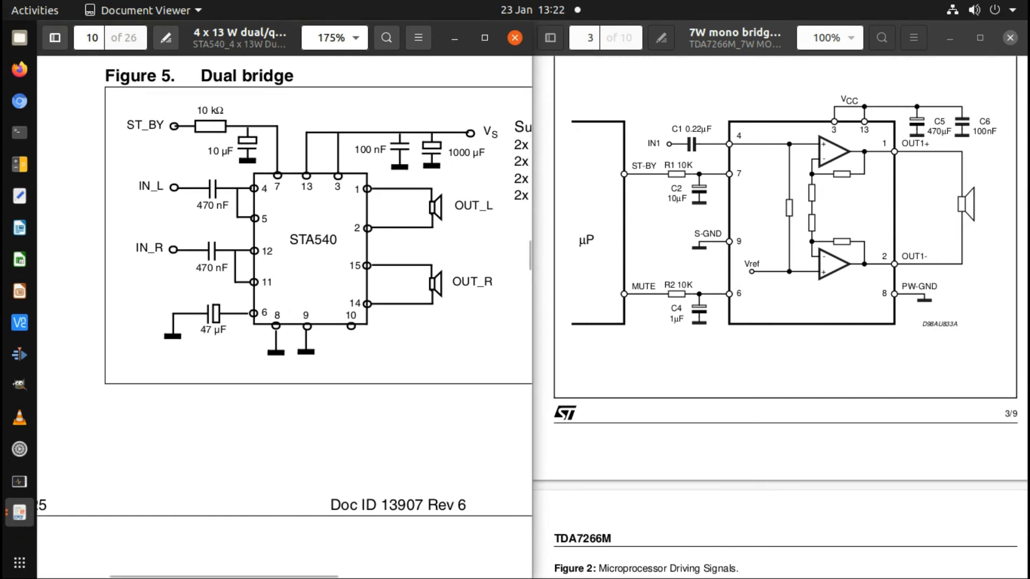